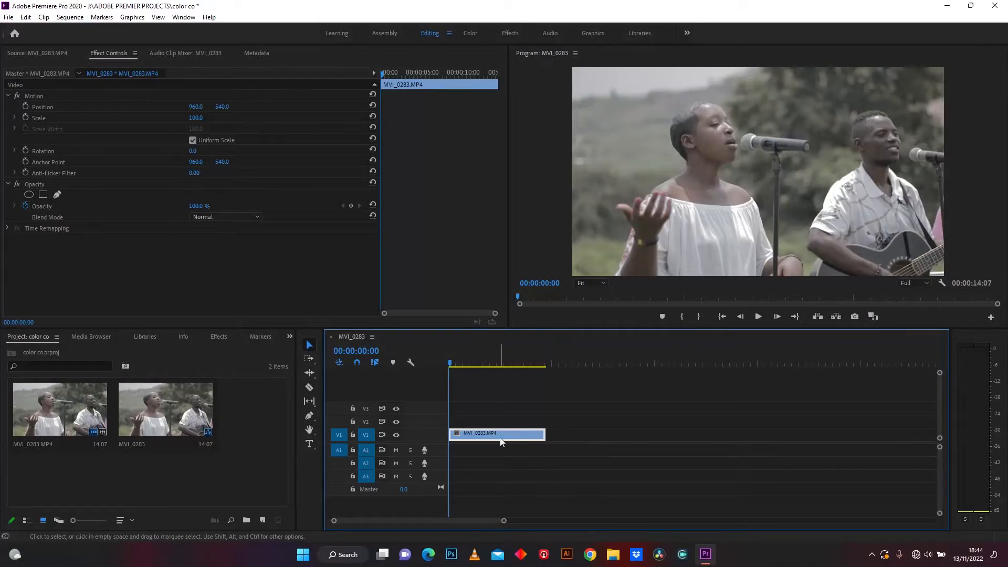
mouse_move(502, 442)
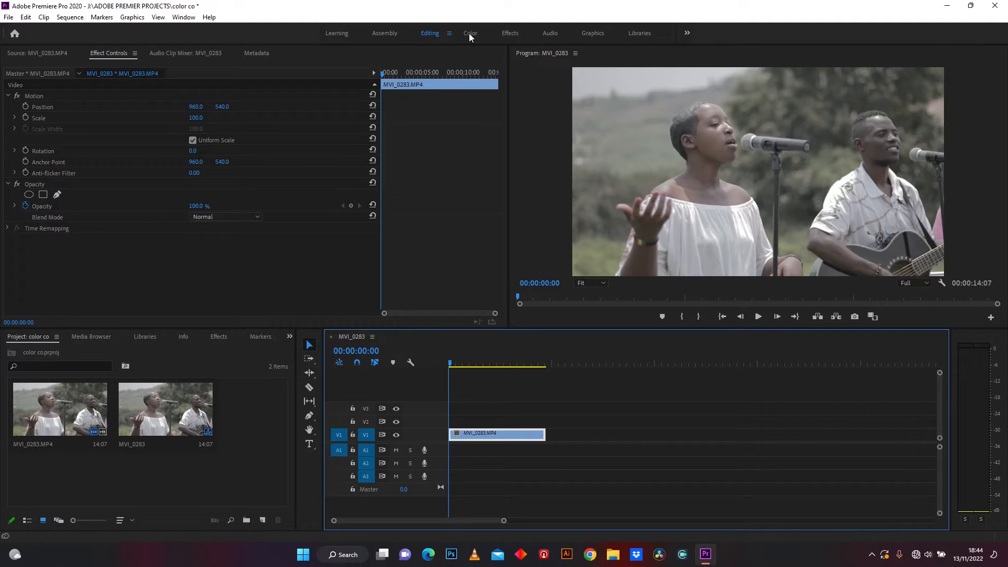
- Switch to the Color workspace and collapse the Basic Correction section
left_click(470, 32)
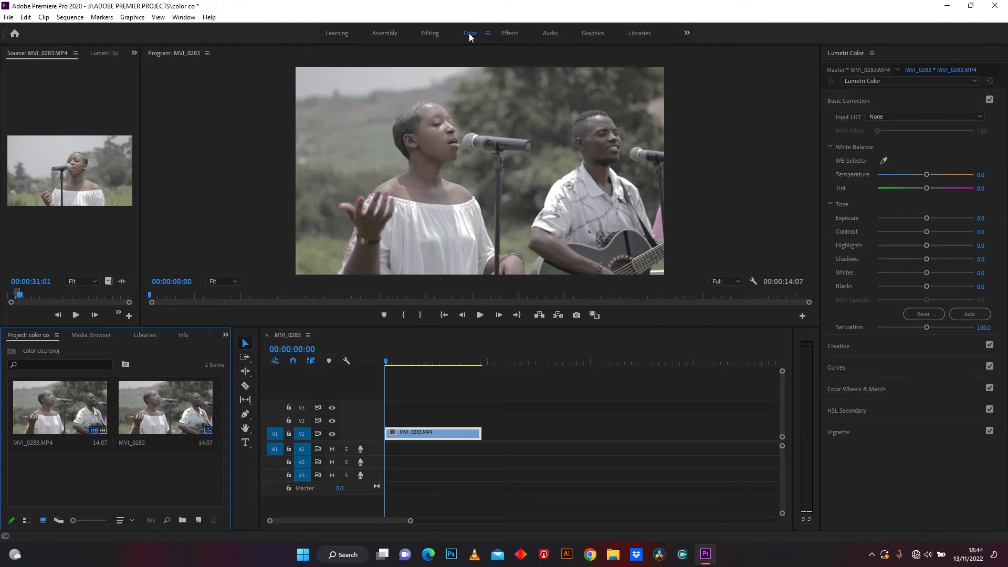
mouse_move(850, 74)
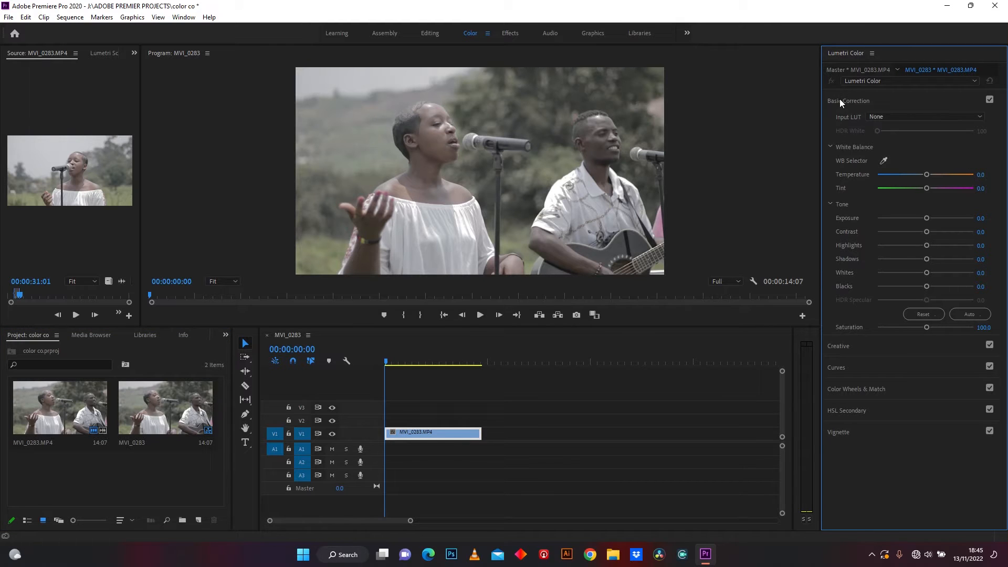
left_click(848, 101)
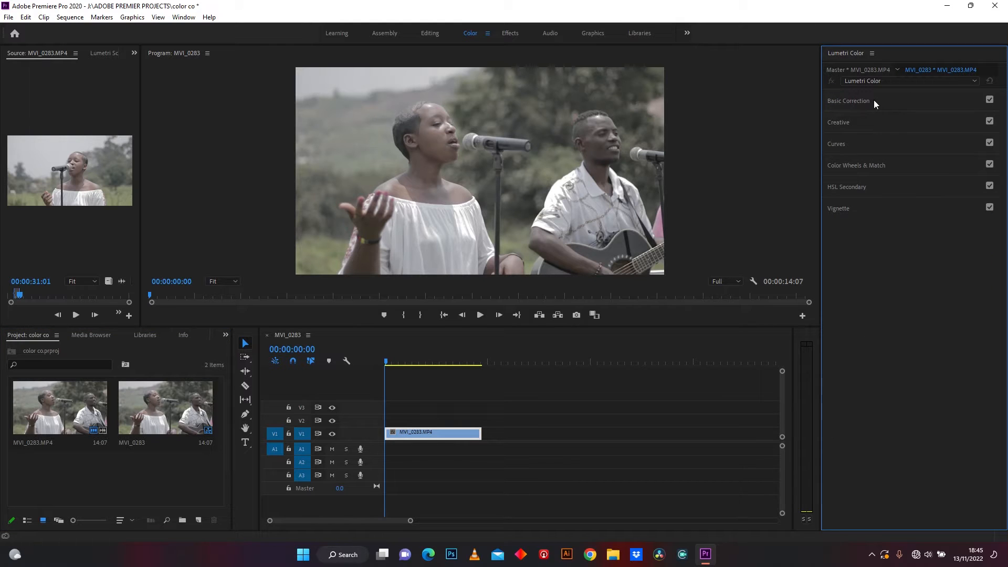
mouse_move(840, 126)
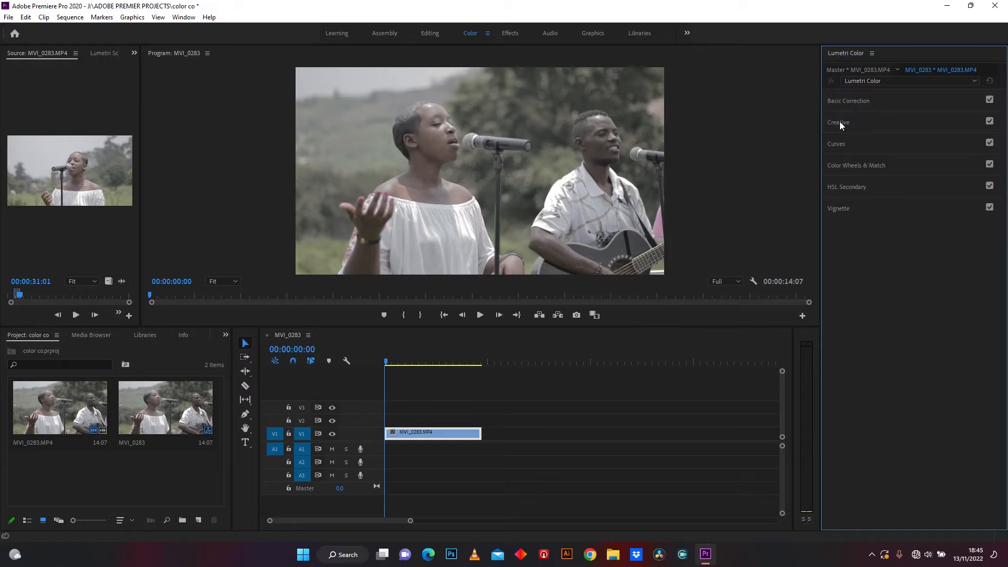
mouse_move(863, 172)
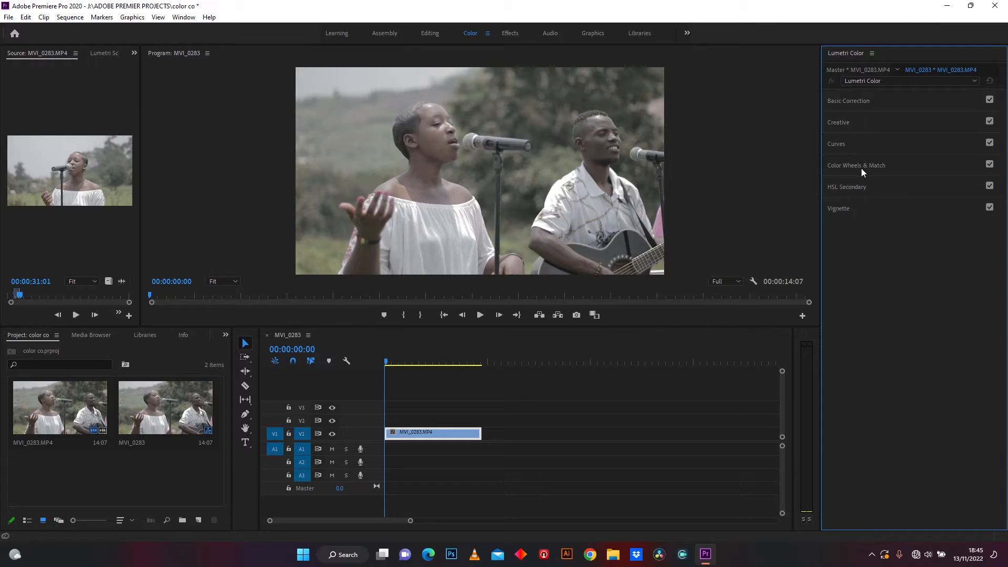
mouse_move(858, 191)
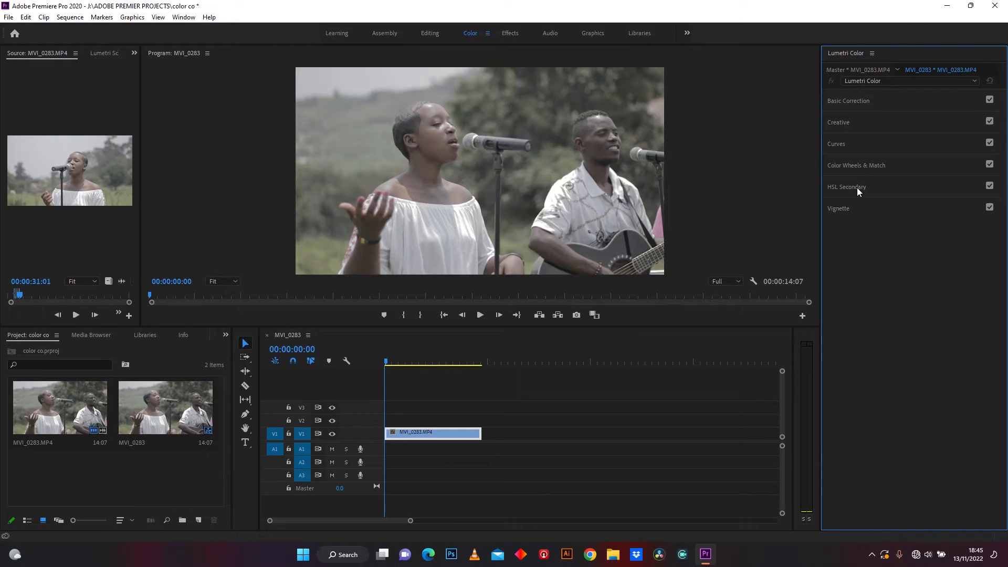
mouse_move(862, 190)
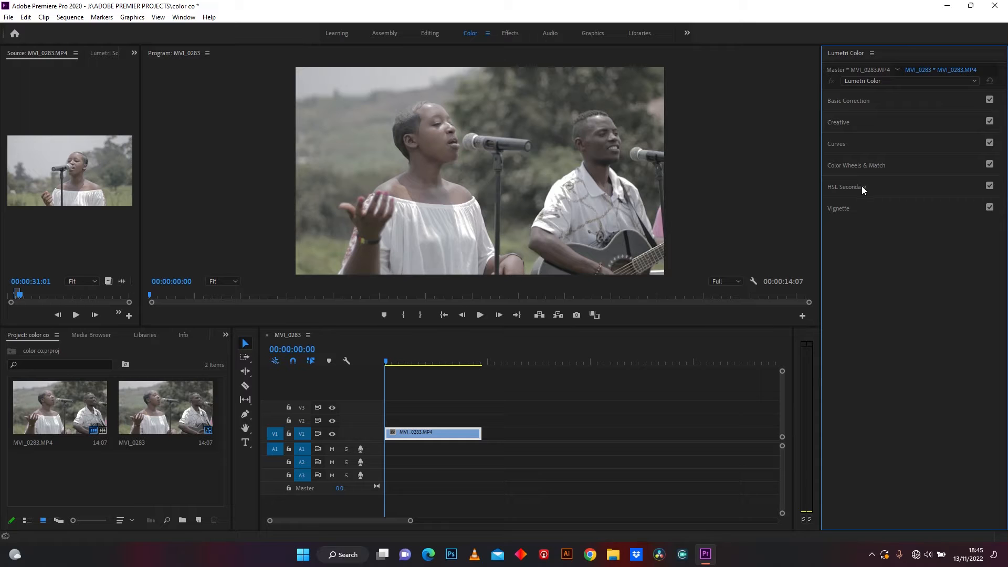
mouse_move(850, 213)
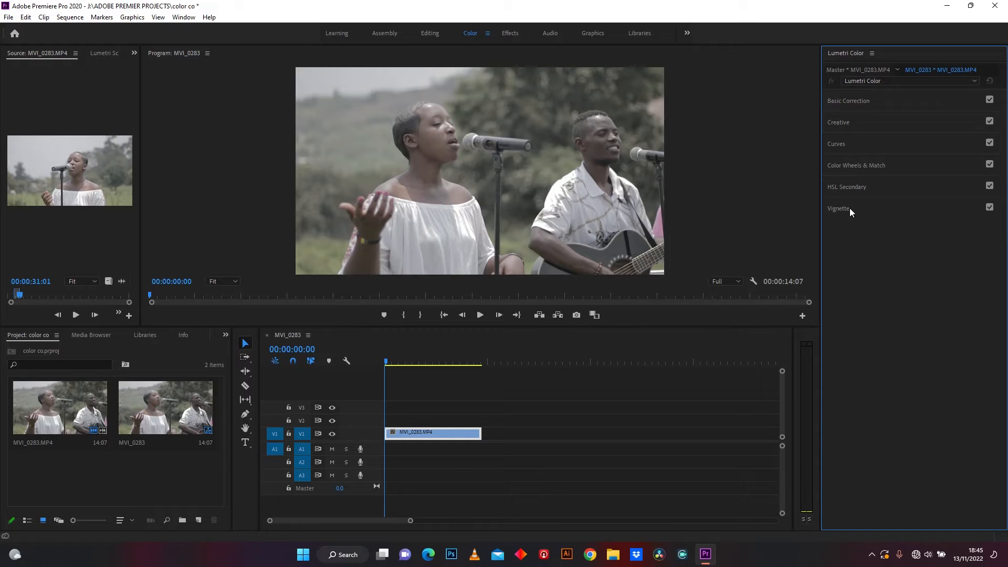
mouse_move(869, 299)
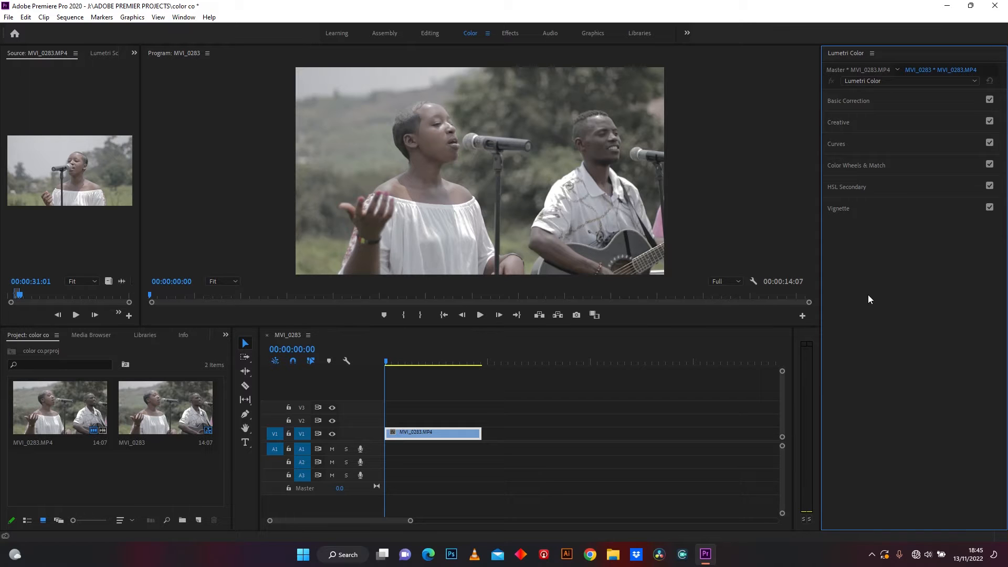
- Play the singer clip to about 00:00:03:11 and show the Lumetri Scopes waveform
left_click(481, 314)
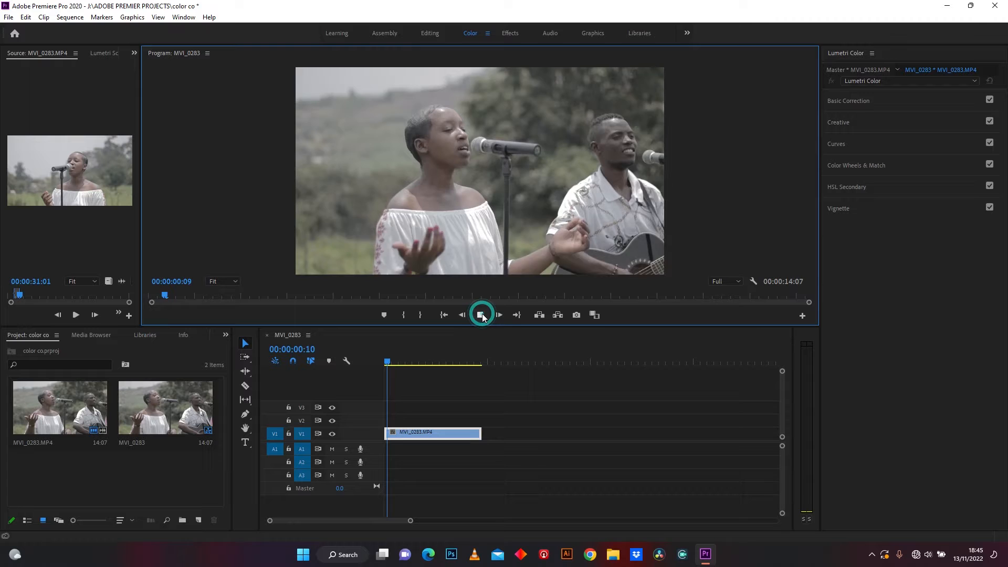
left_click(481, 314)
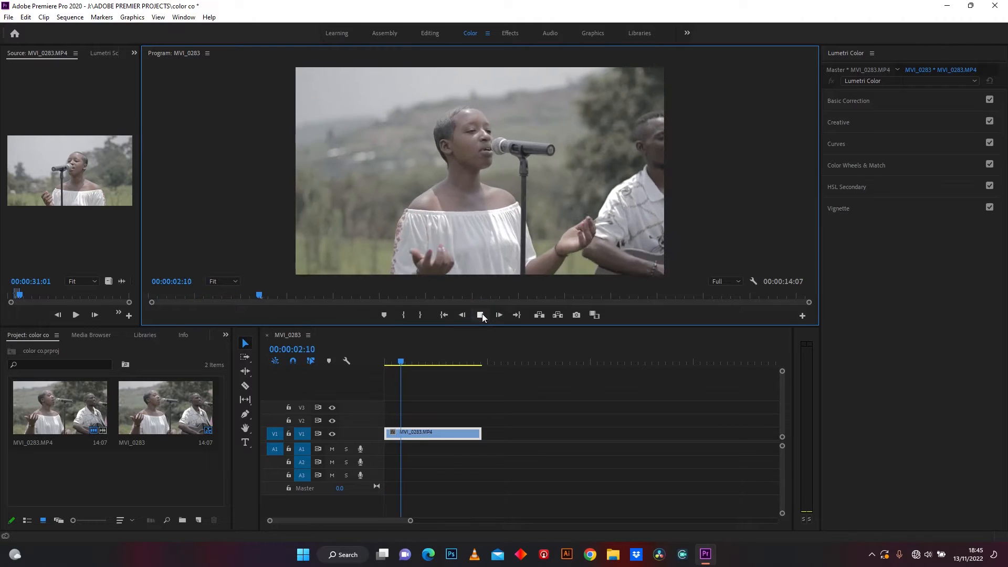
left_click(480, 314)
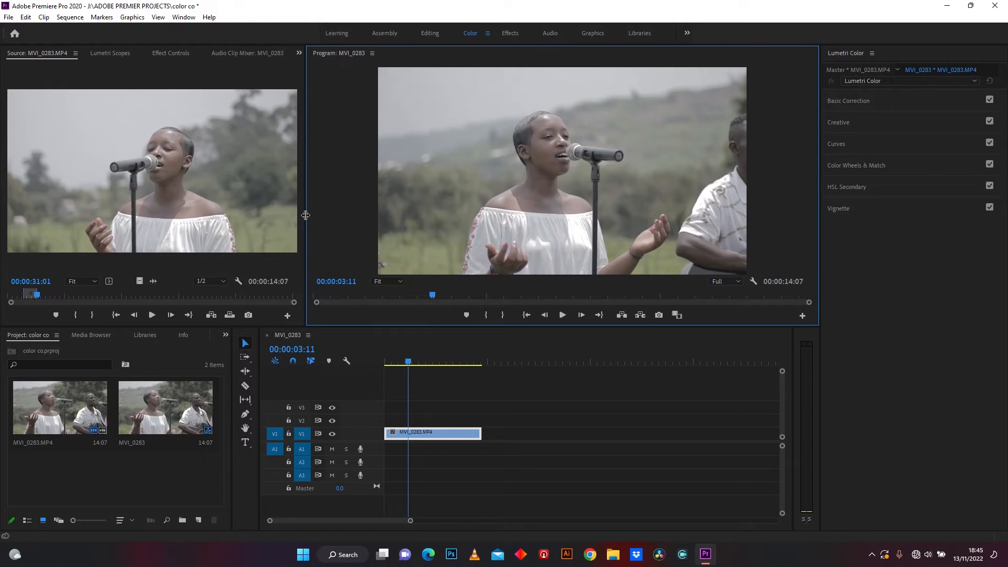
left_click(110, 53)
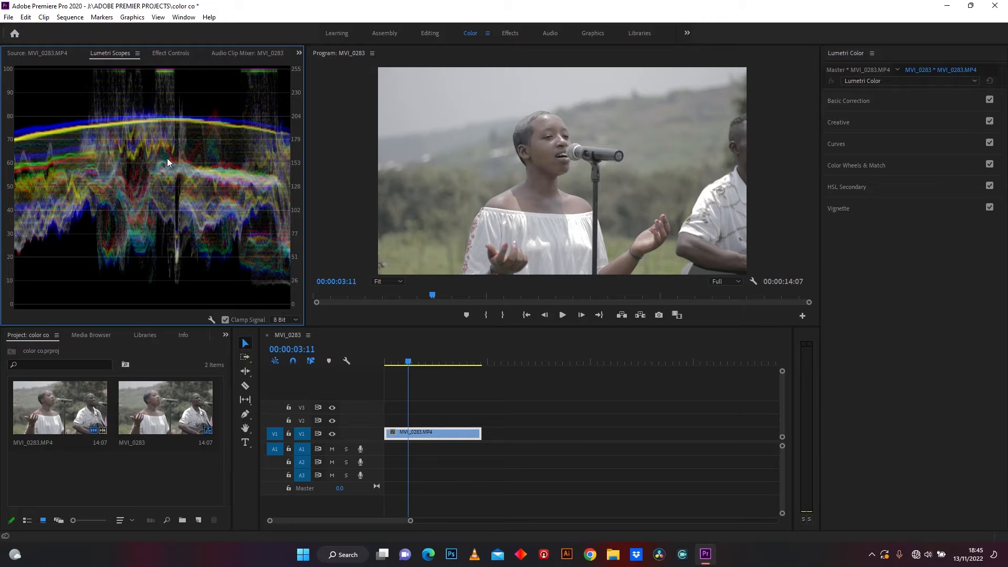
mouse_move(875, 99)
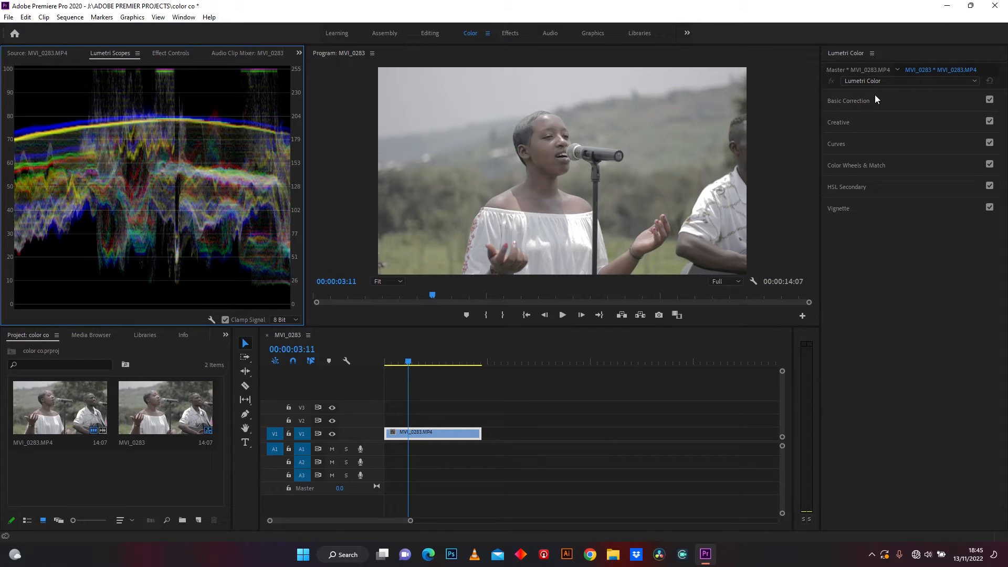
- Grade Basic Correction: contrast 81.5, highlights -35.9, blacks -52.2, saturation 166.3, temperature -8.7, then compare without the grade
left_click(848, 101)
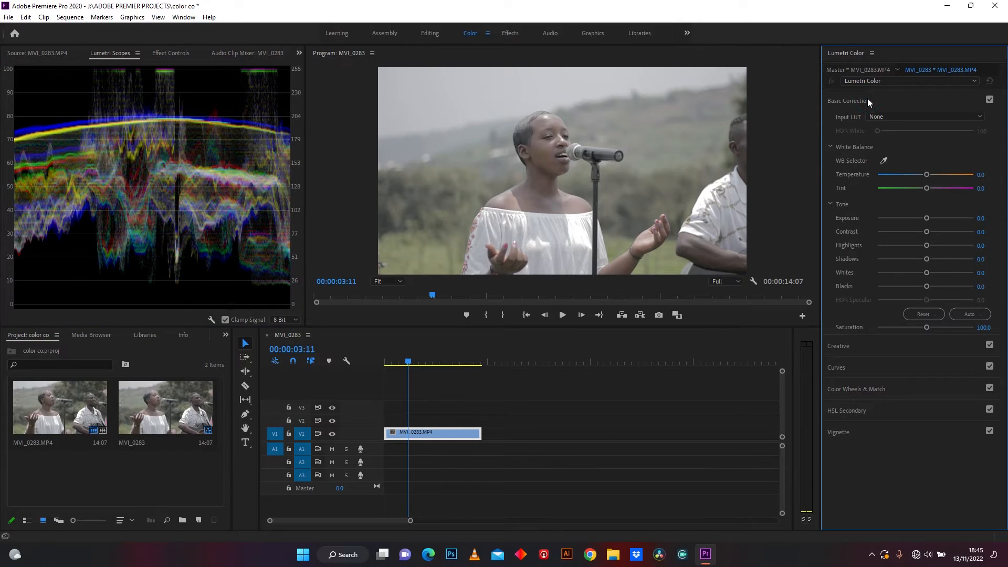
mouse_move(867, 103)
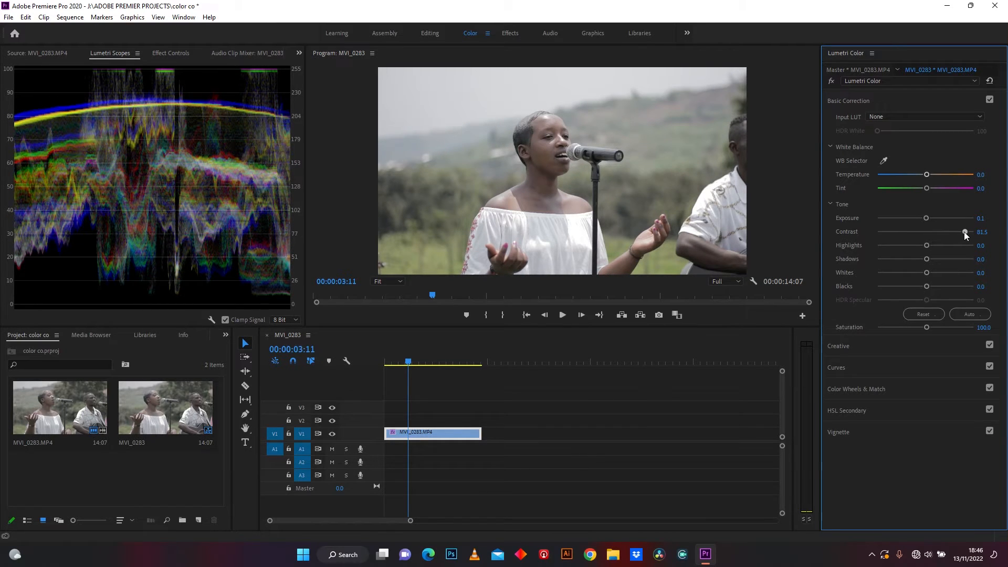
mouse_move(955, 239)
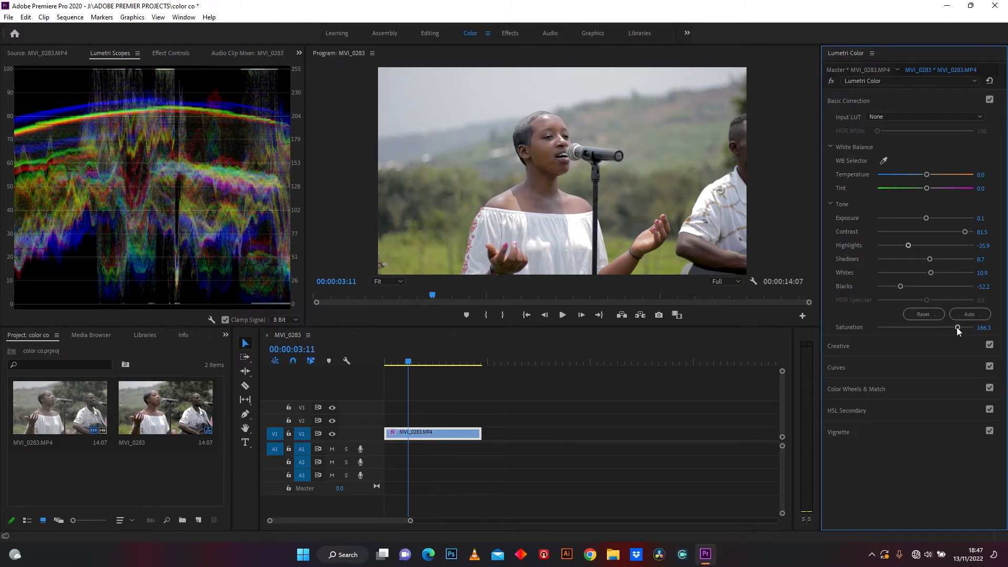
mouse_move(927, 175)
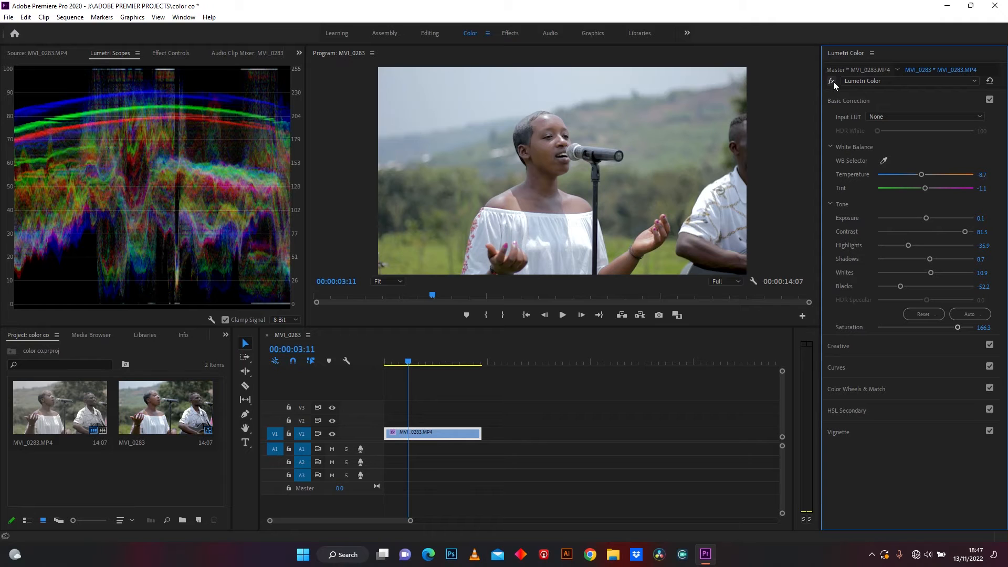
left_click(831, 81)
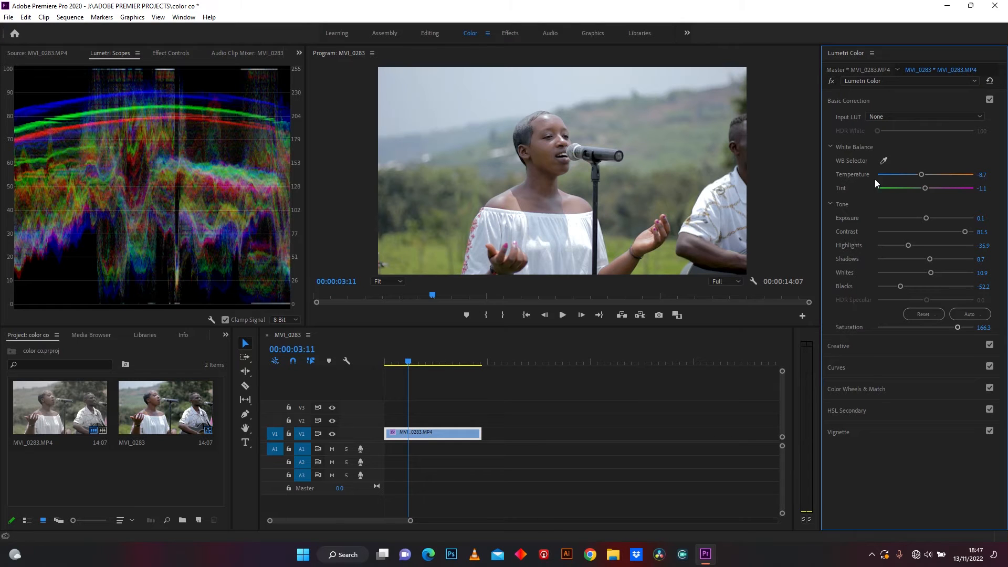
- Collapse the Basic Correction section, keeping the grade
left_click(848, 100)
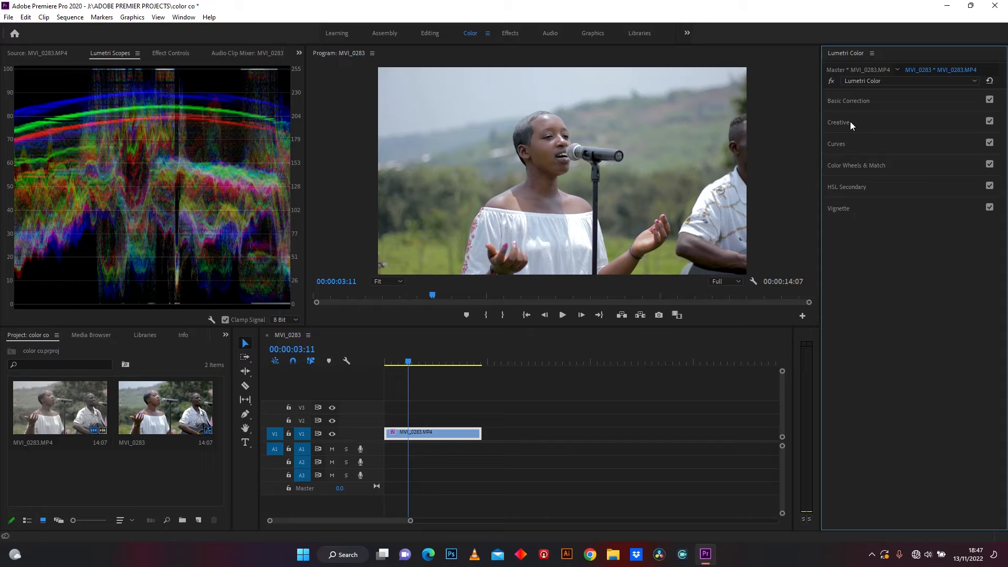
- Set the Creative tint balance to 52.2 and fold the Creative section away
left_click(838, 121)
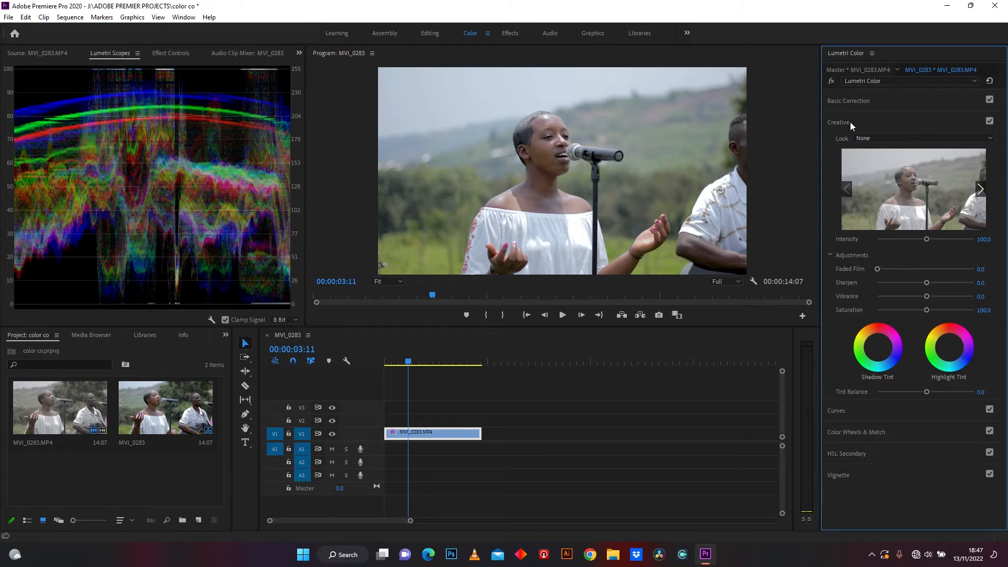
mouse_move(947, 348)
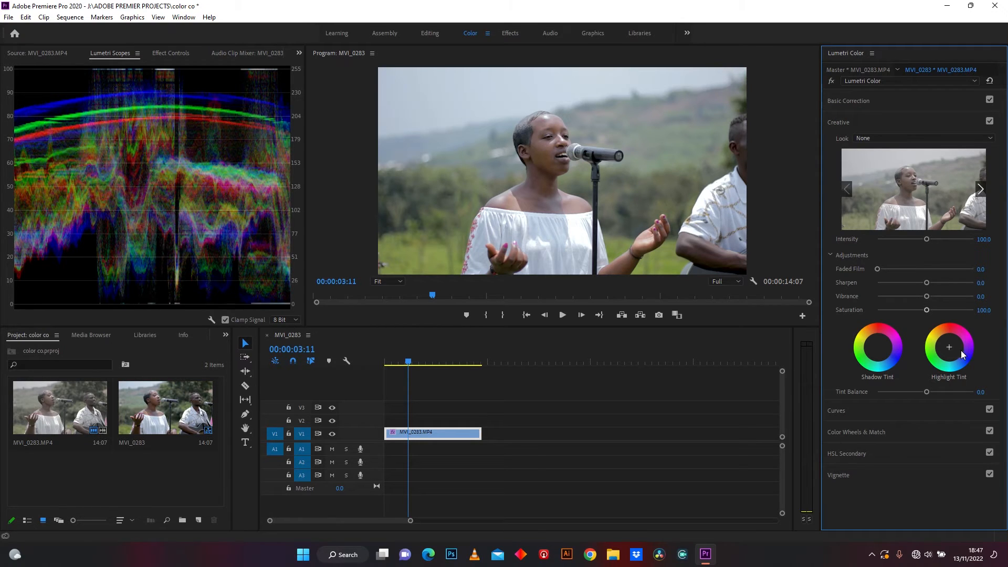
mouse_move(950, 350)
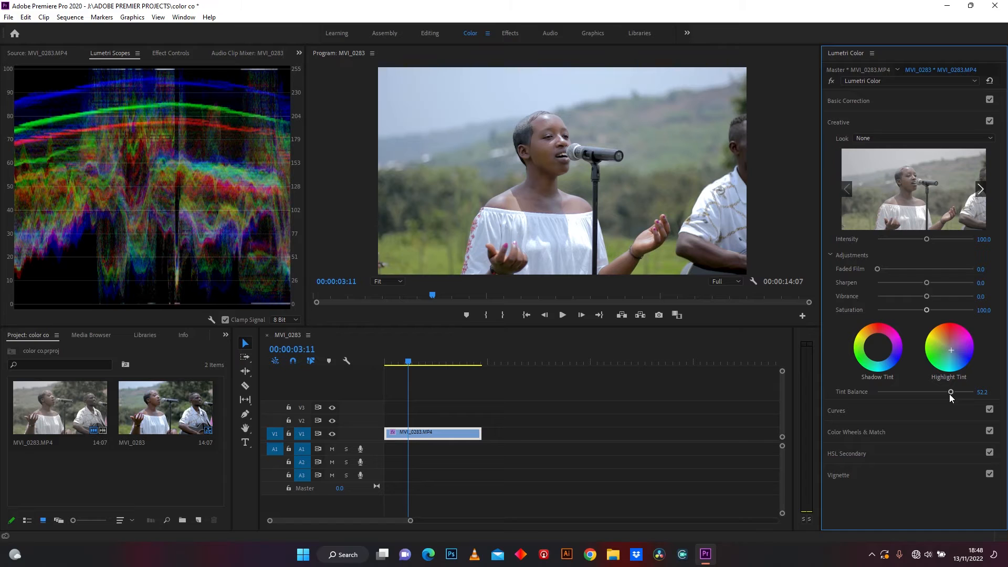
mouse_move(99, 138)
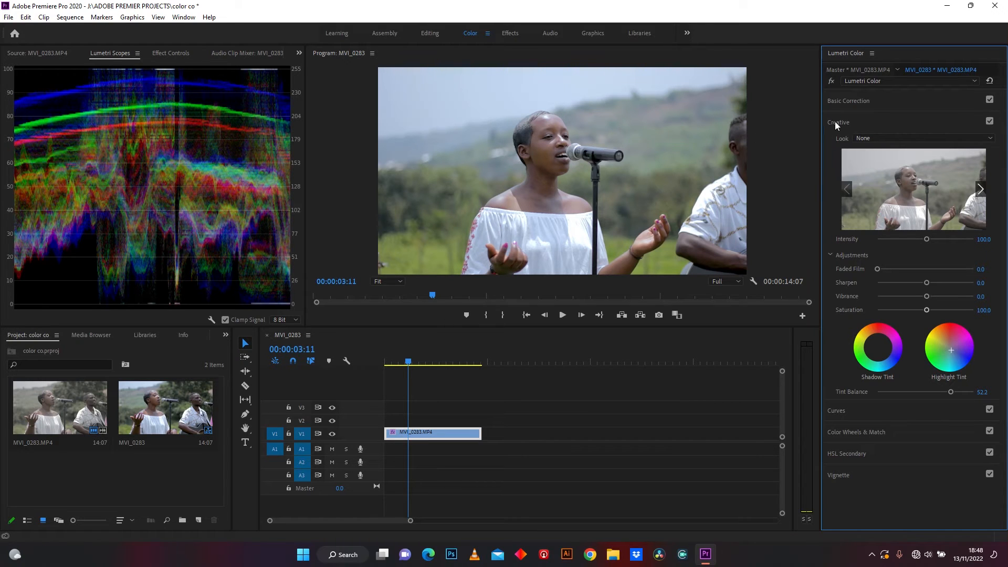
left_click(838, 122)
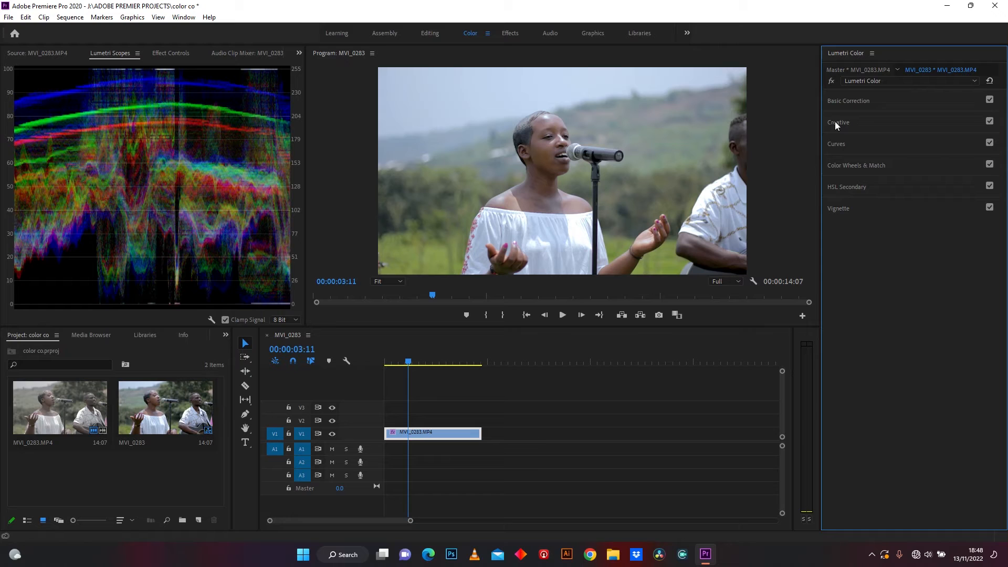
mouse_move(853, 193)
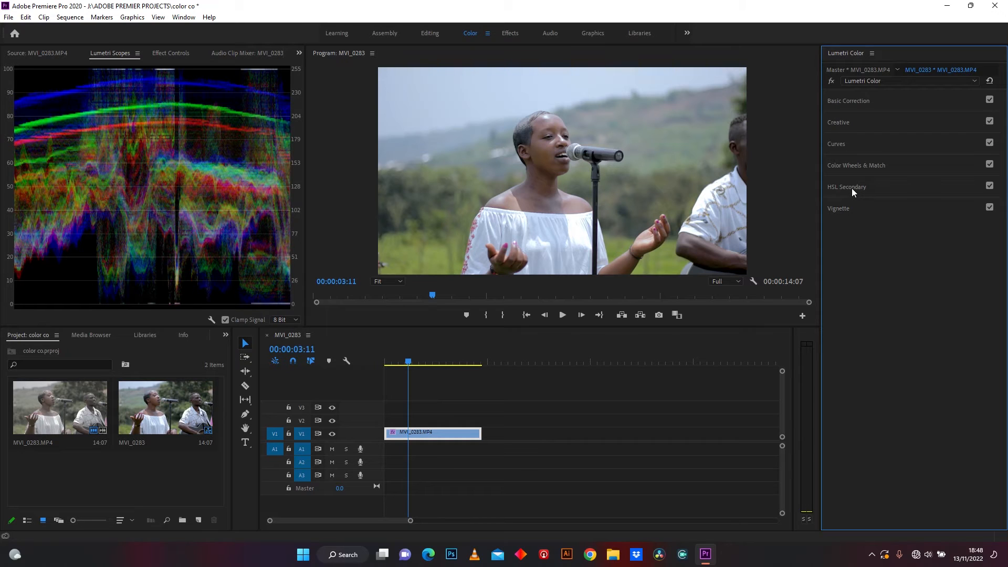
left_click(846, 187)
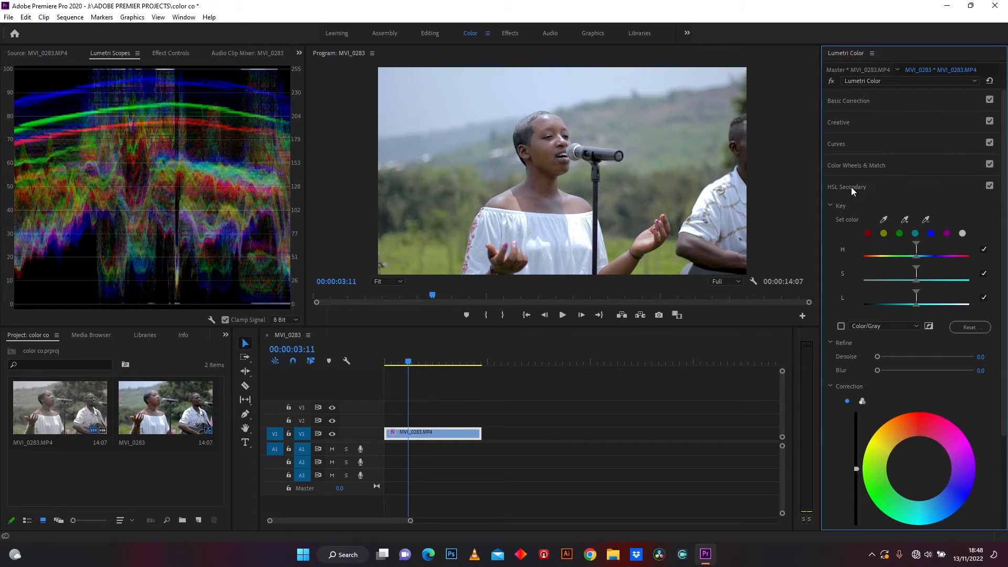
mouse_move(675, 209)
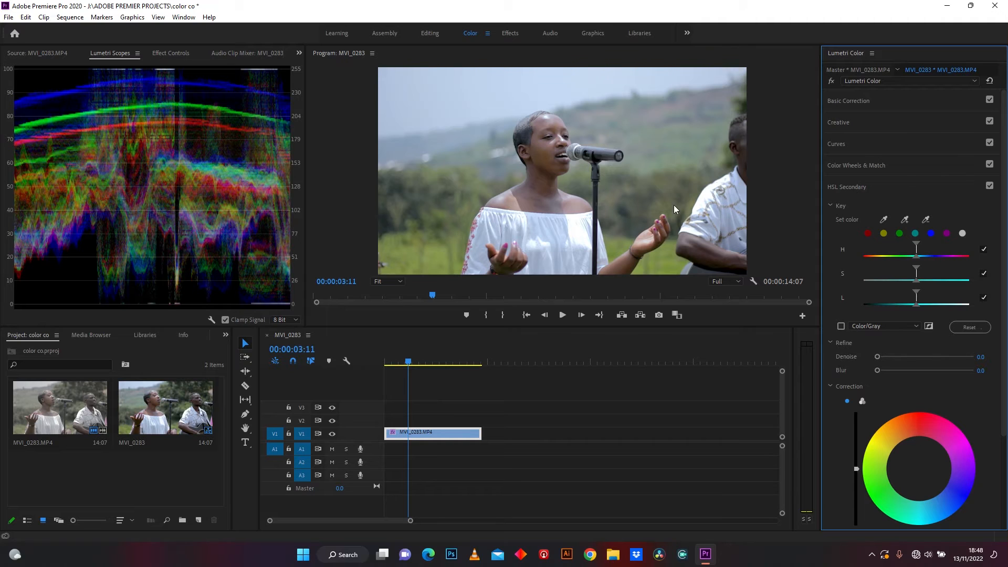
mouse_move(492, 249)
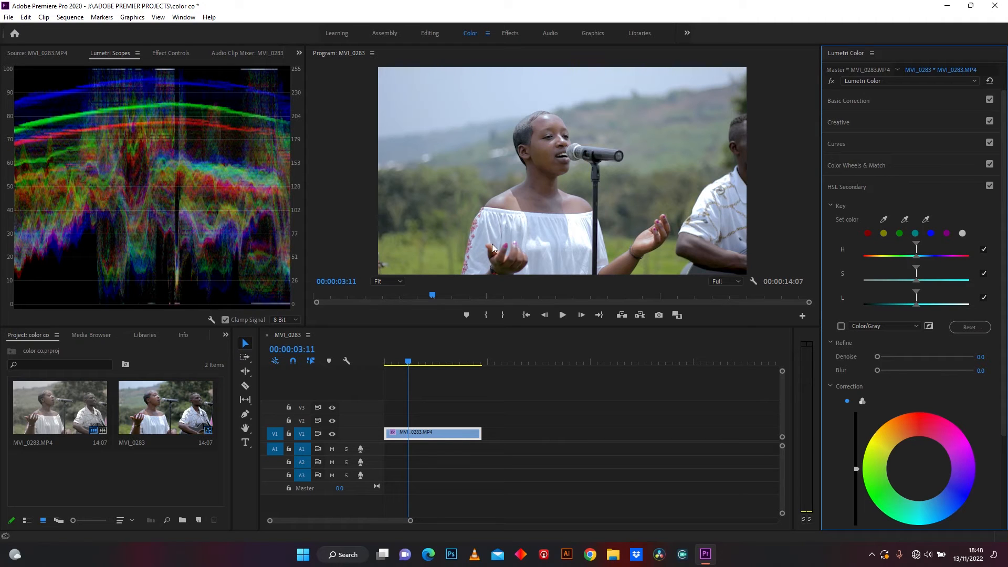
- Sample the singer's skin tone as the HSL Secondary key colour
left_click(867, 233)
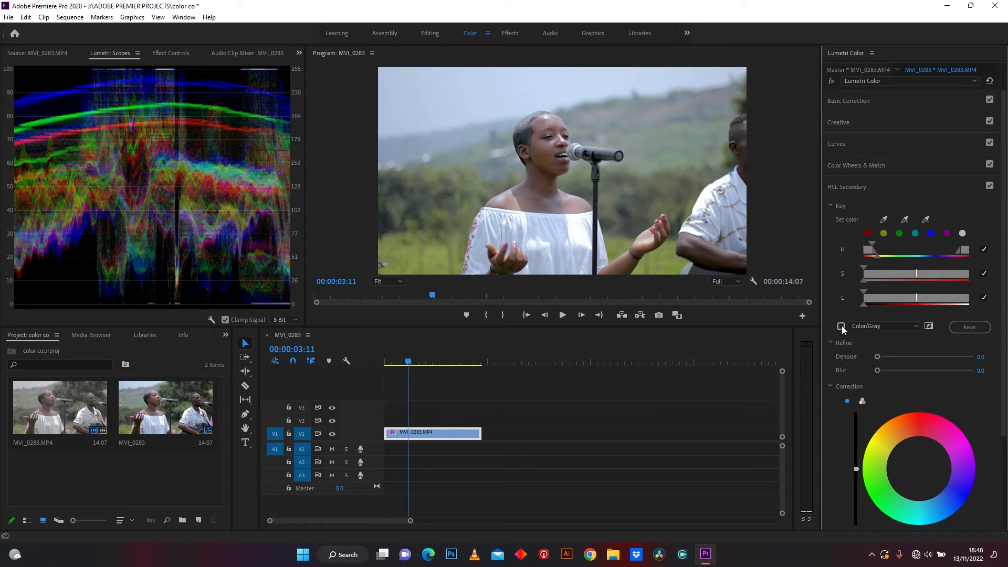
- Refine the skin-tone key's H, S and L ranges using the Color/Gray preview, then turn the preview off
left_click(842, 325)
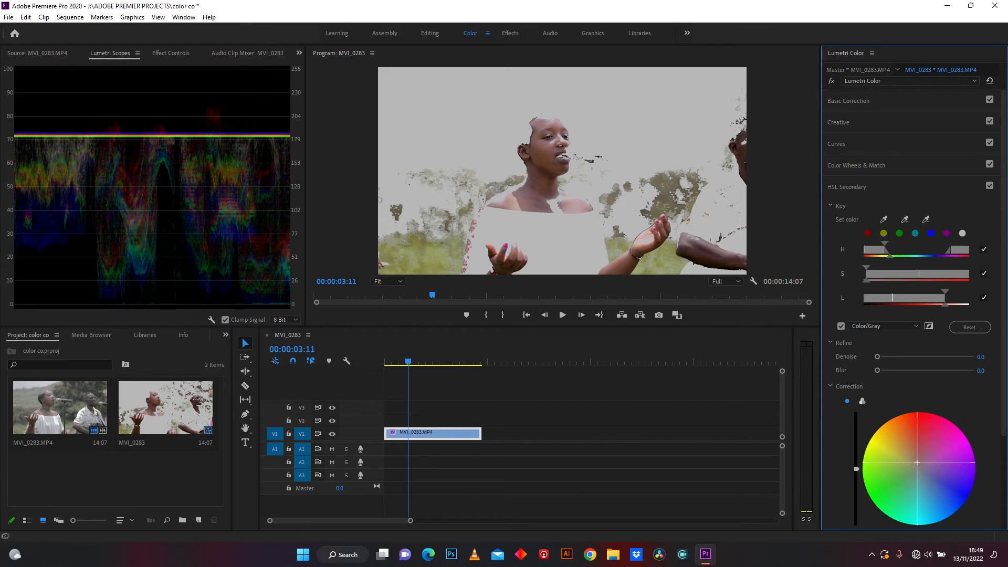
left_click(841, 326)
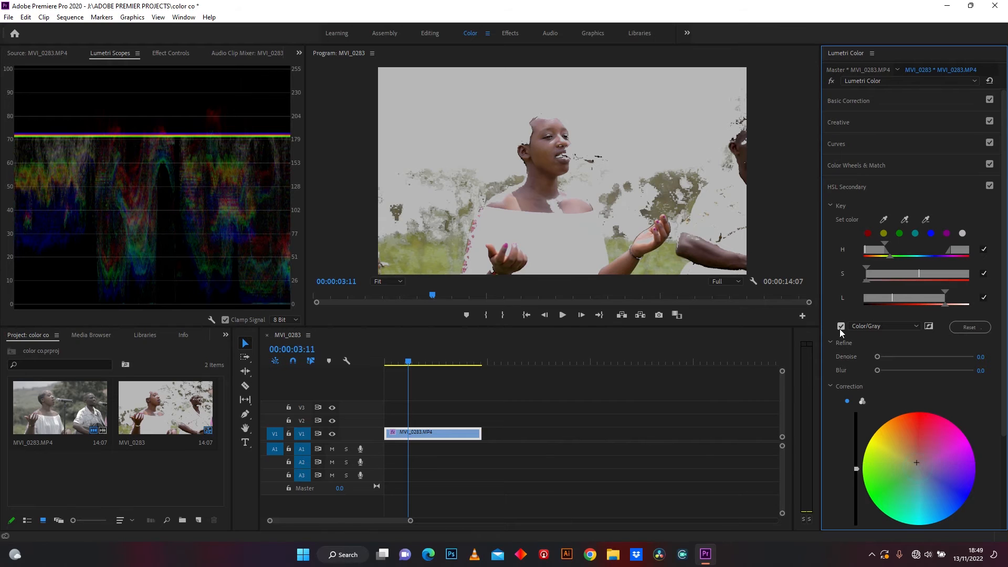
left_click(841, 326)
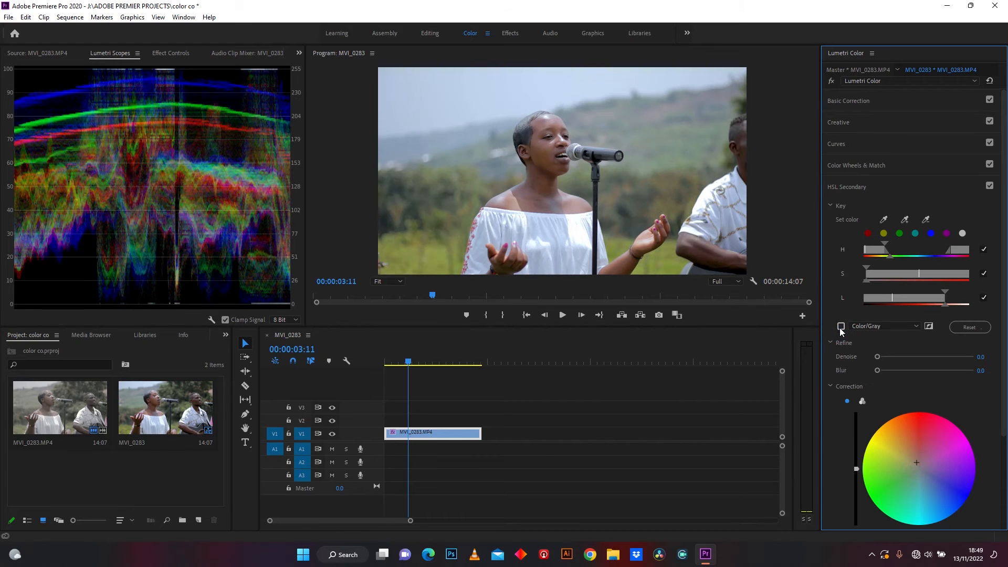
left_click(839, 326)
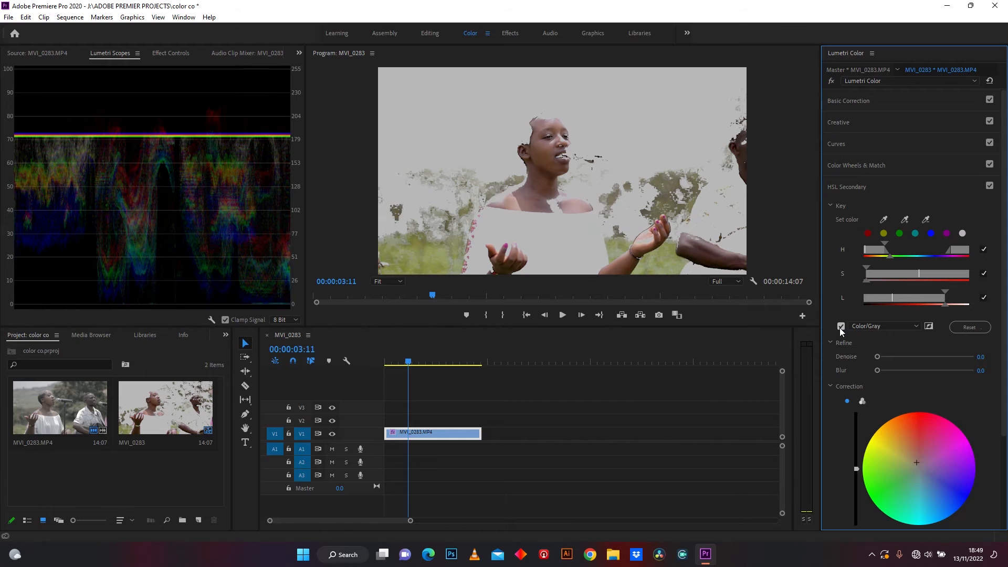
left_click(840, 326)
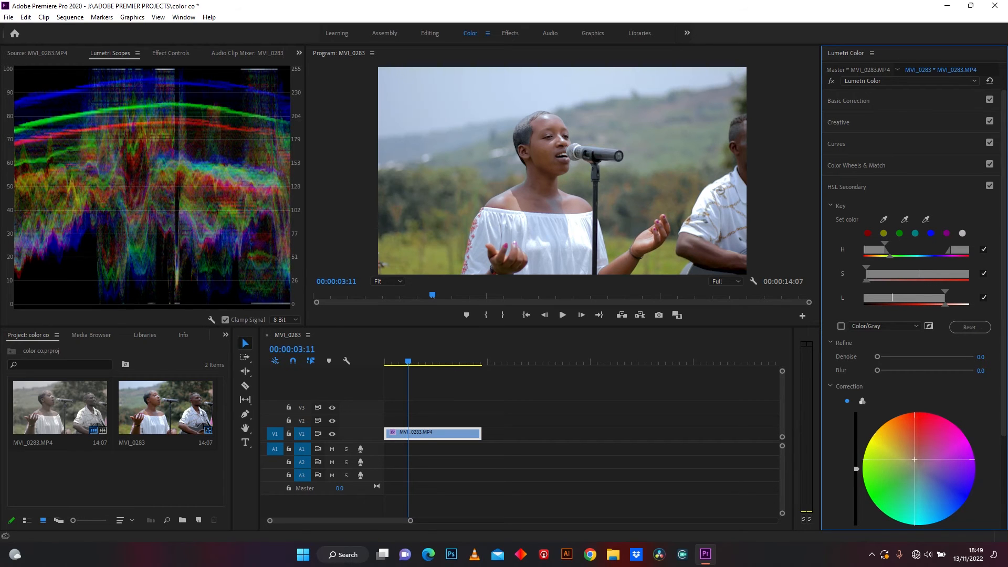
mouse_move(912, 462)
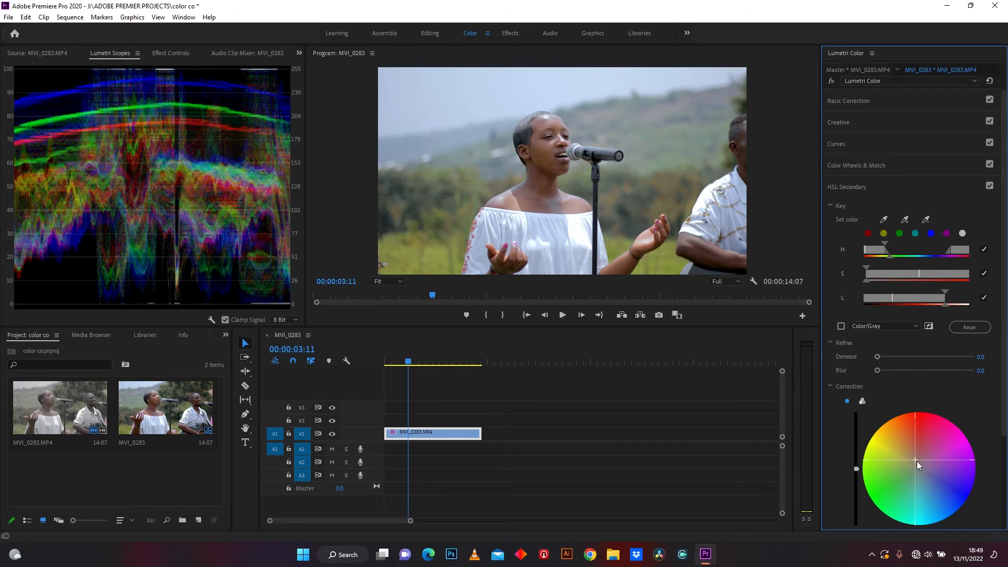
left_click(846, 187)
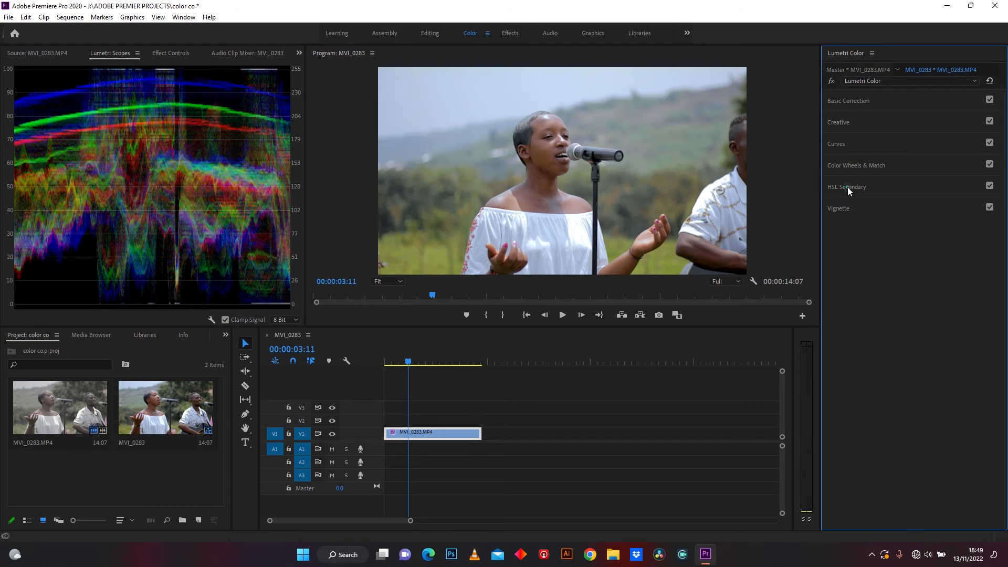
- Add control points to the blue RGB curve to give it a slight bend
left_click(837, 144)
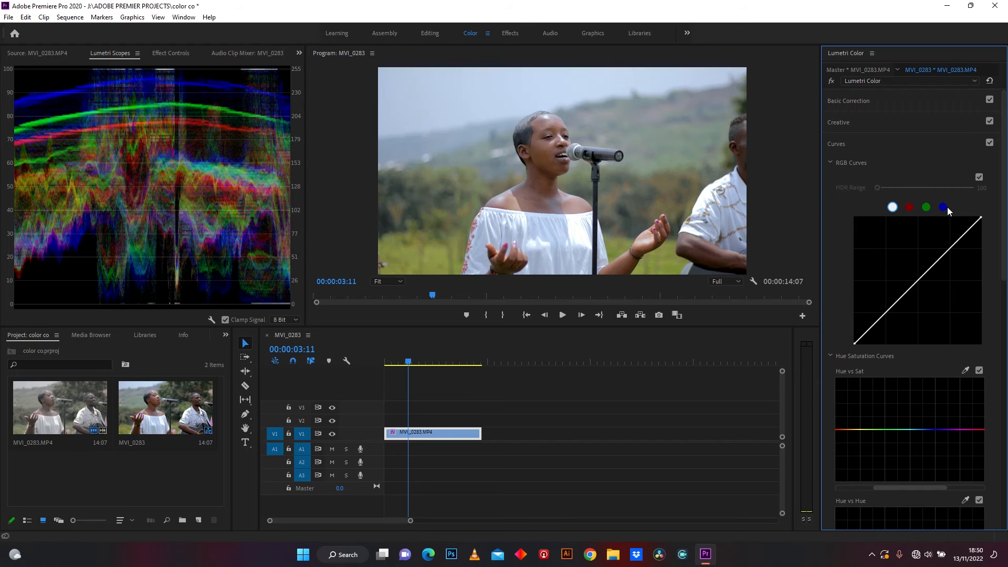
left_click(943, 206)
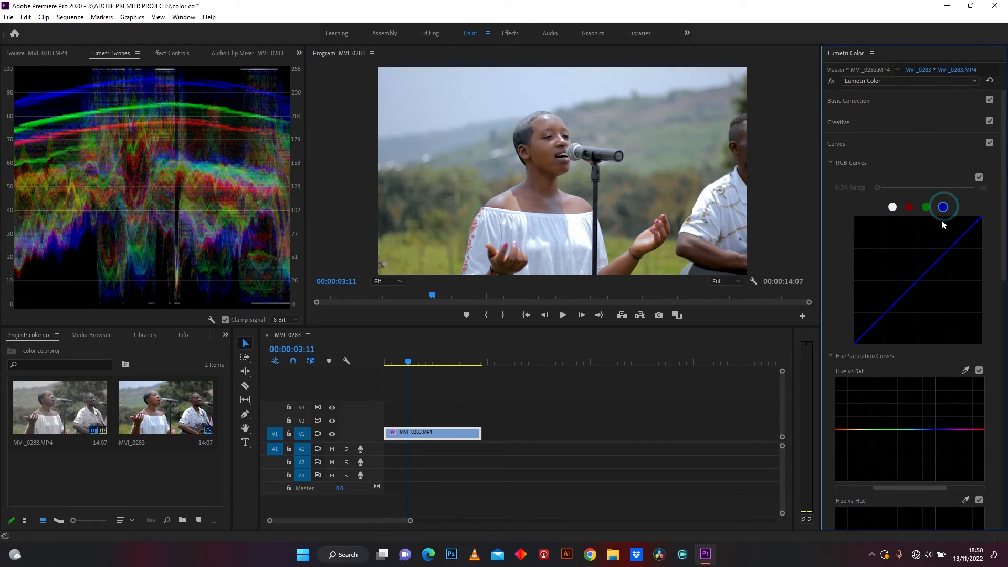
mouse_move(921, 287)
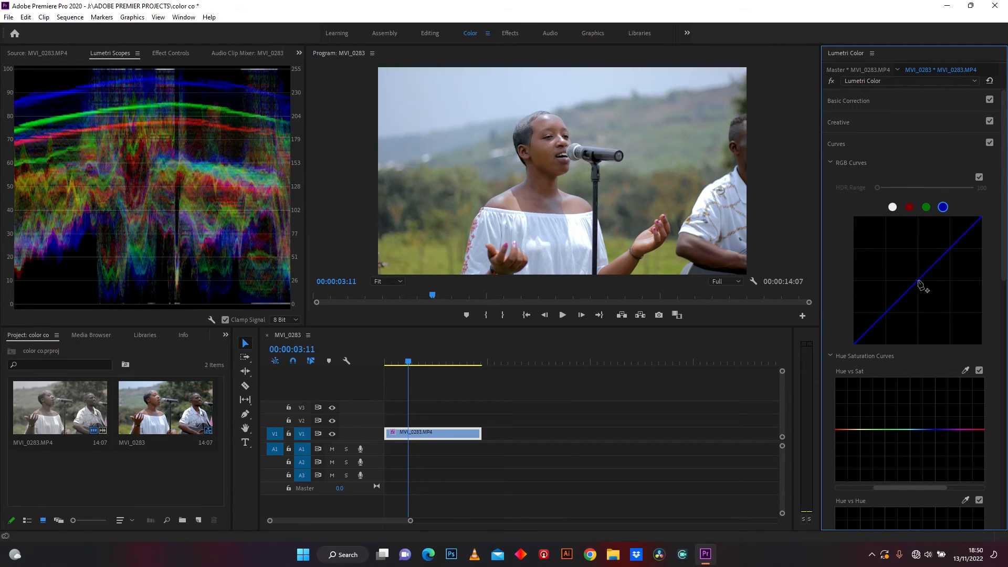
left_click(951, 247)
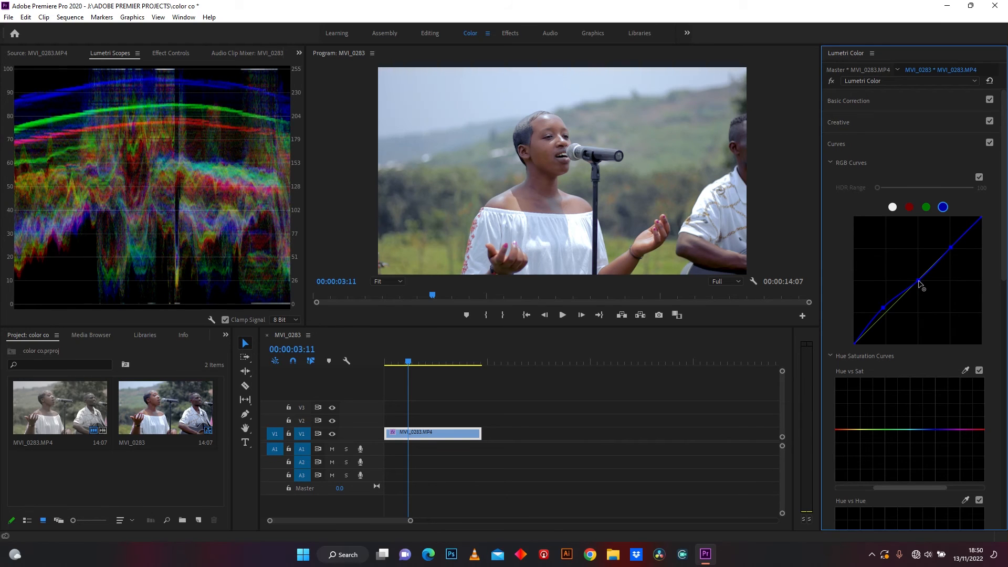
- Bring the Hue Saturation Curves into view and start adjusting Hue vs Sat
scroll("down", 3)
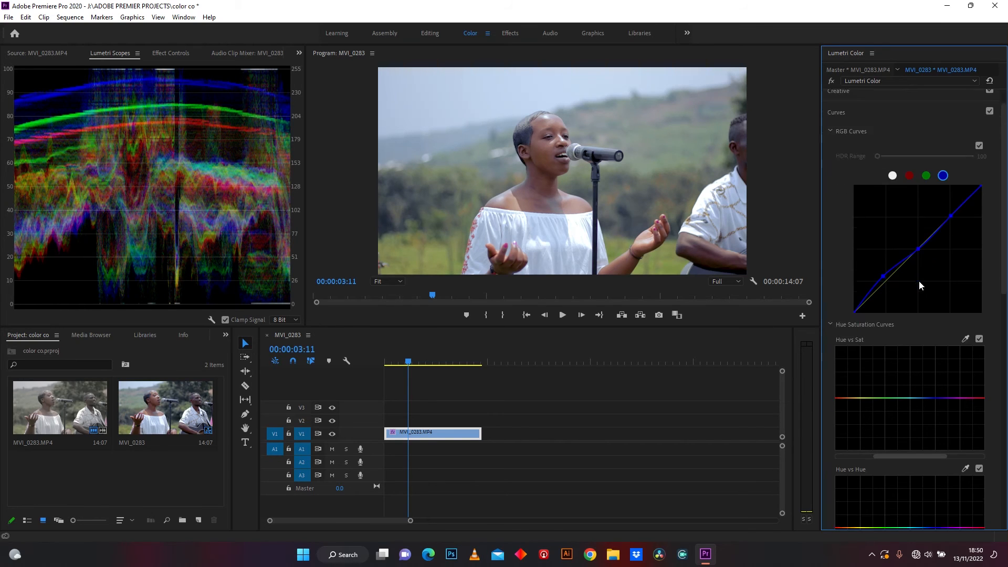
scroll("down", 3)
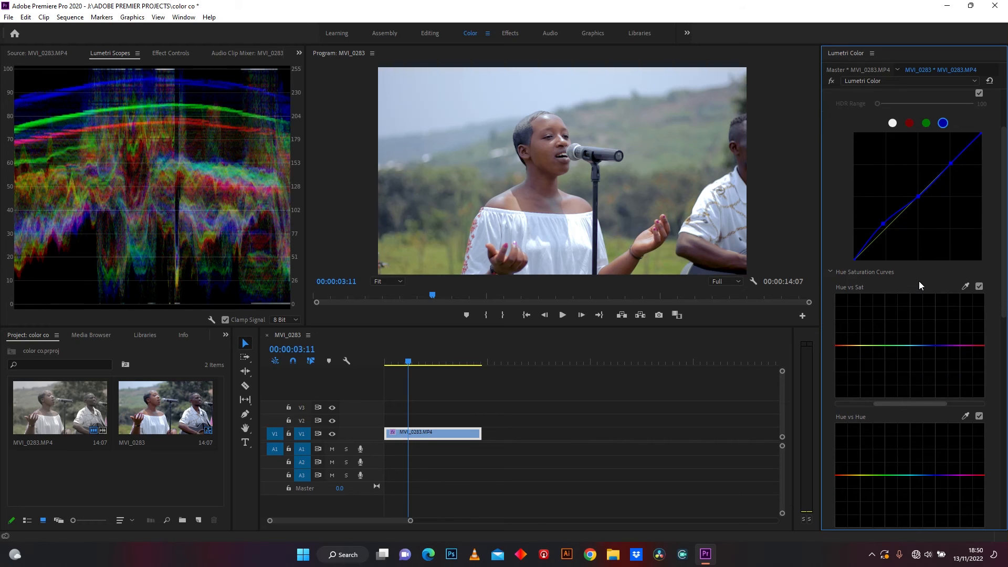
left_click(894, 346)
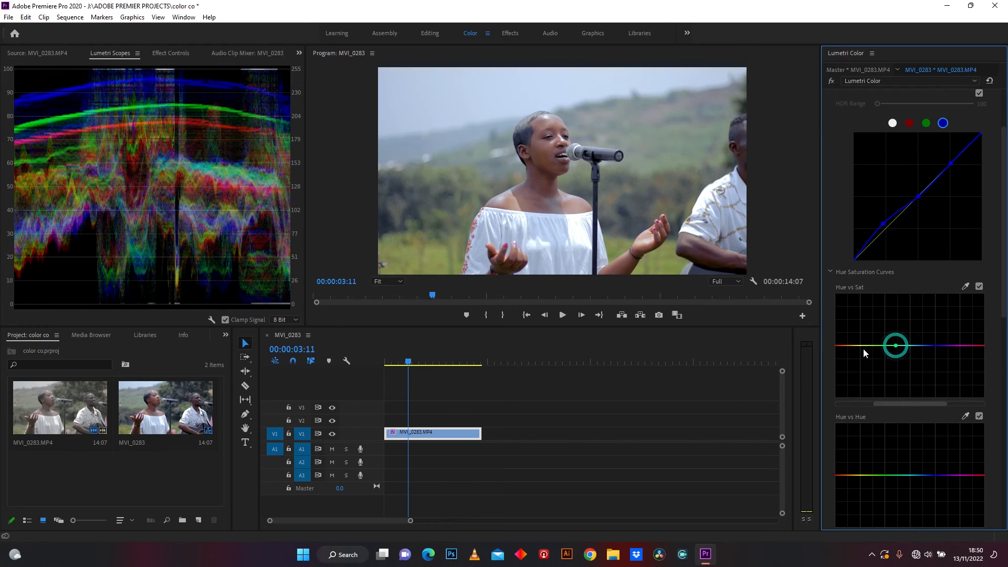